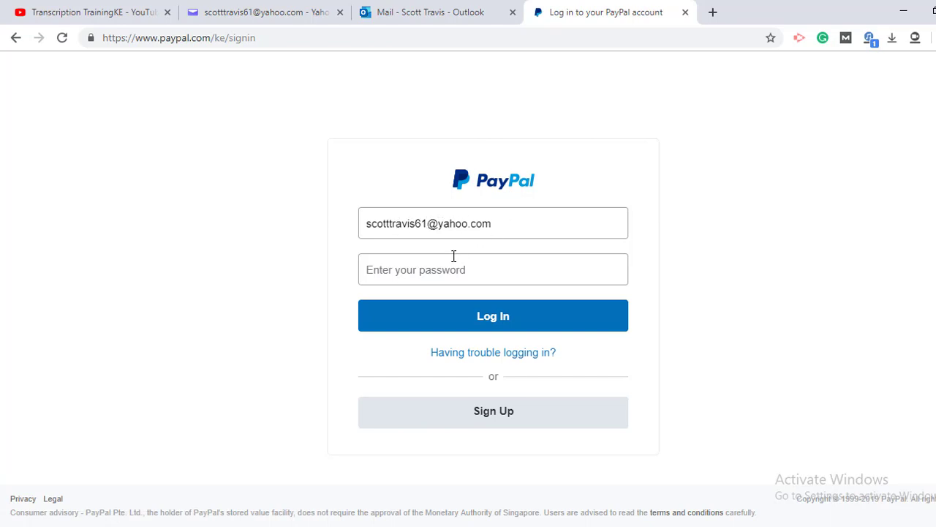
# Enter the account password and log in, reaching the PayPal Summary page greeting.
pyautogui.write('password')
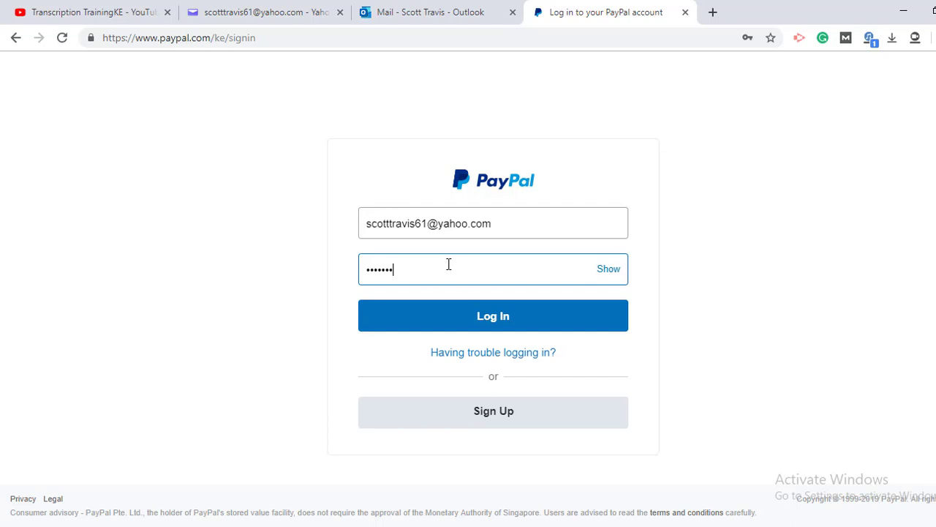
pyautogui.click(493, 315)
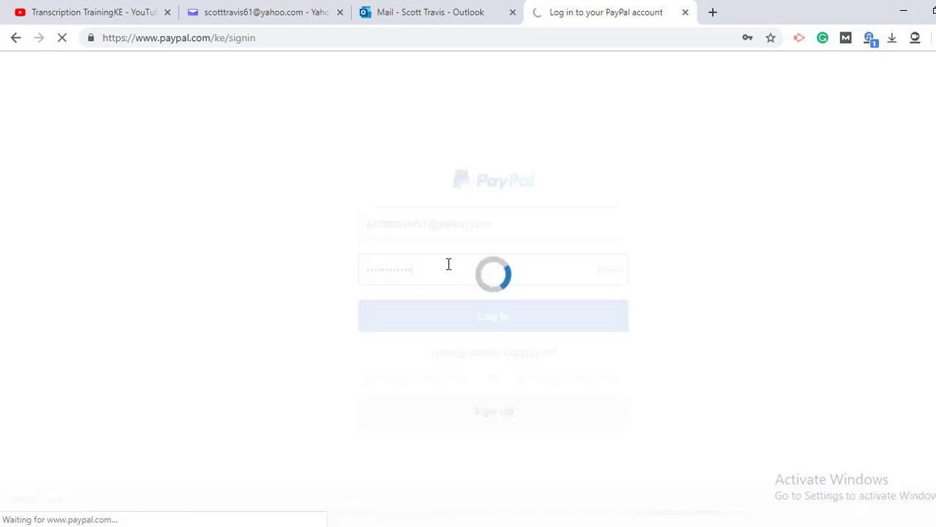
pyautogui.click(493, 316)
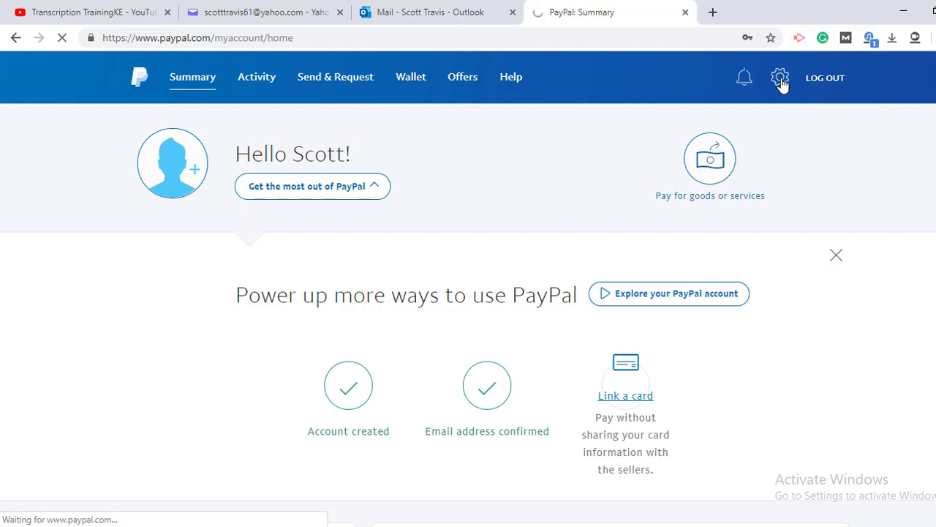
# Open account Settings and start adding another email address beside the primary one.
pyautogui.click(779, 78)
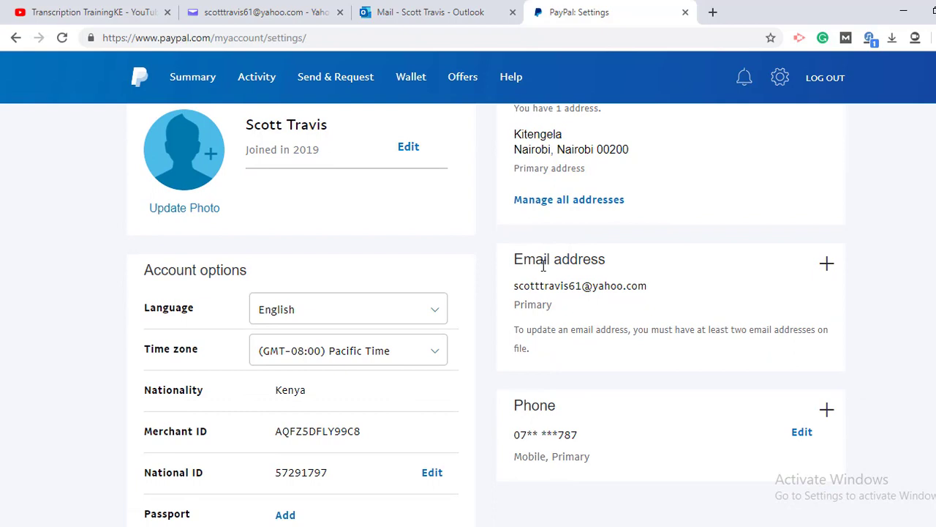
pyautogui.moveTo(819, 242)
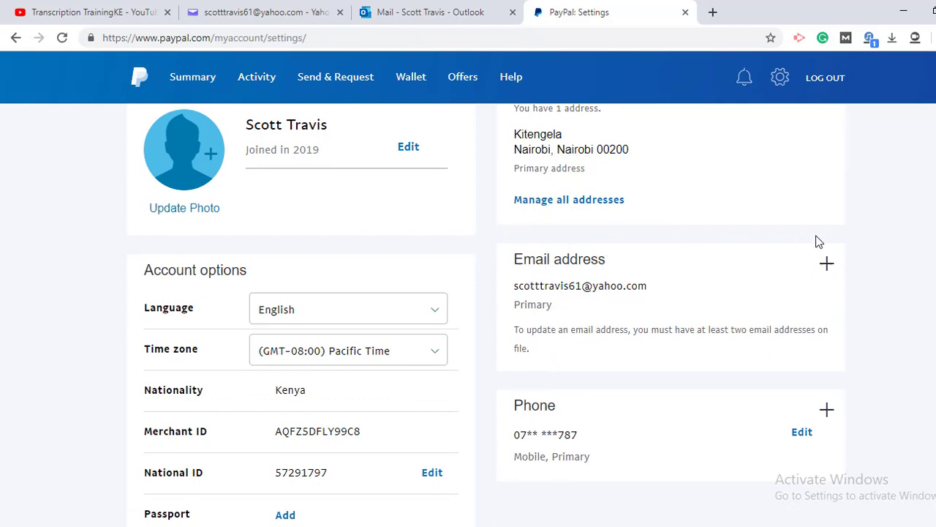
pyautogui.click(826, 263)
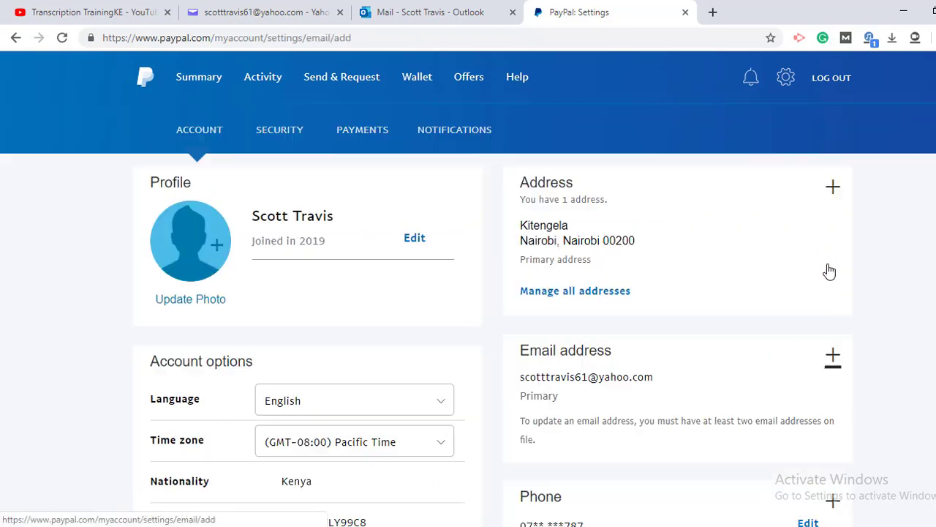
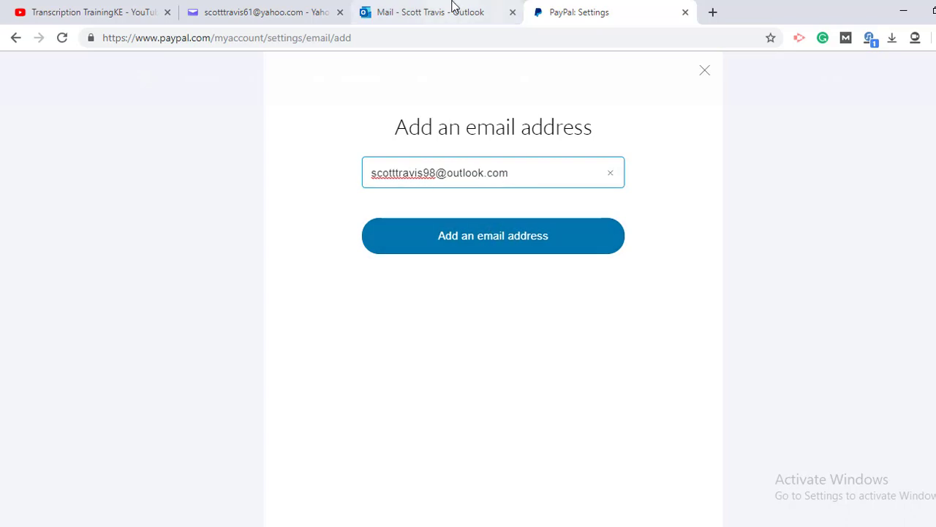
pyautogui.click(424, 11)
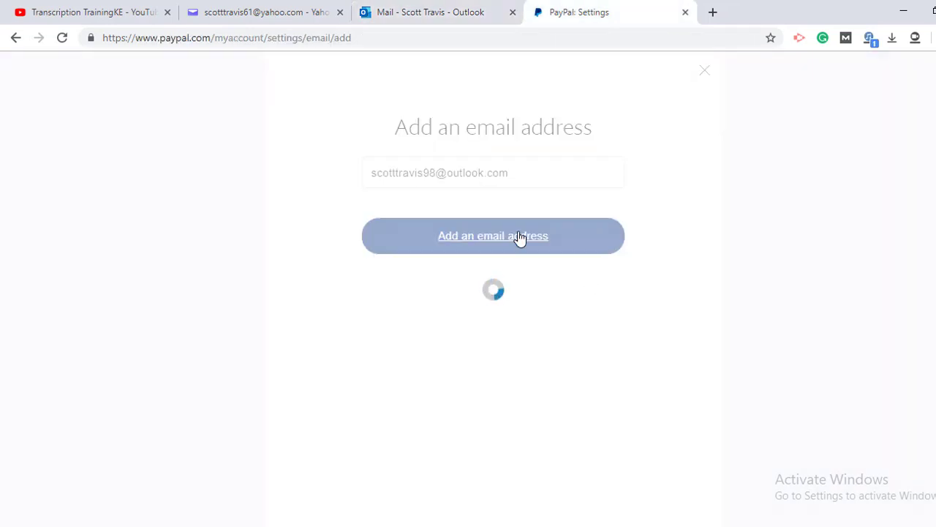
# Check the Outlook address shows 'Check your email to confirm', close it, and log out.
pyautogui.click(493, 236)
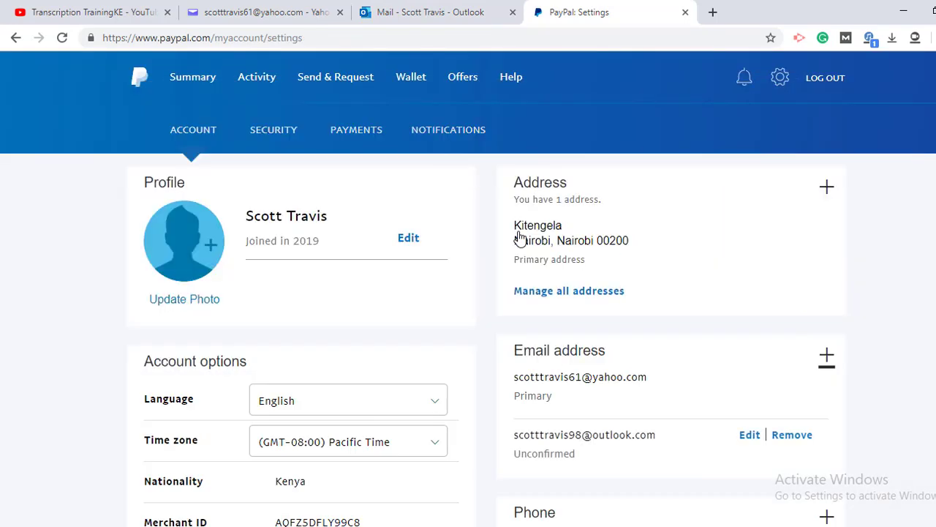
pyautogui.moveTo(599, 474)
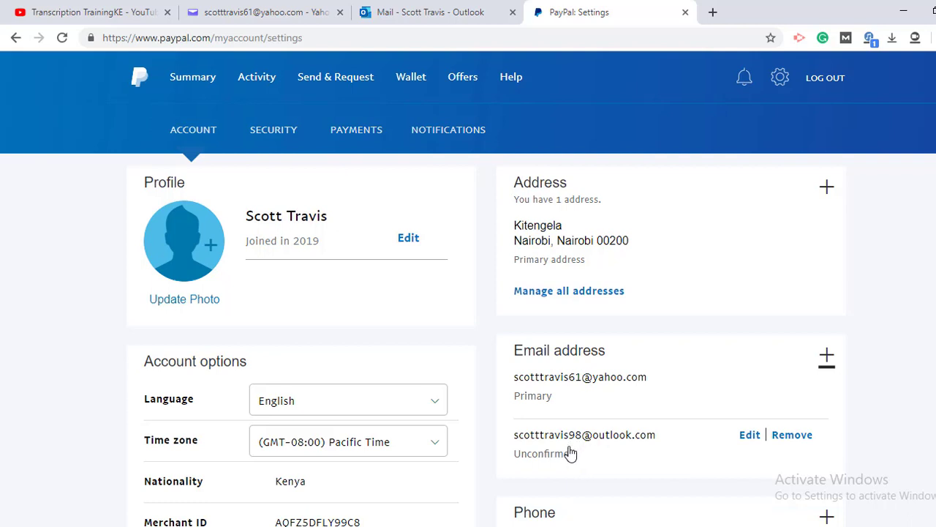
pyautogui.click(749, 435)
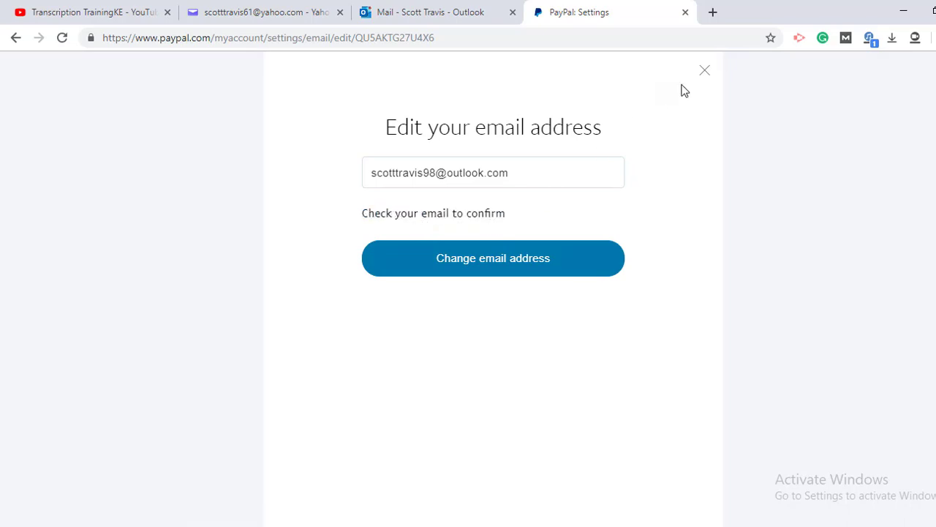
pyautogui.click(704, 70)
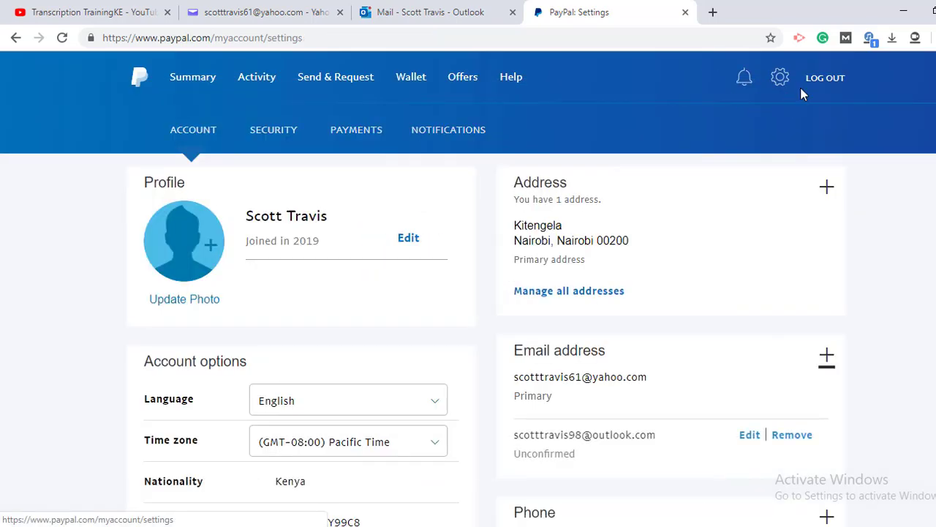
pyautogui.click(825, 78)
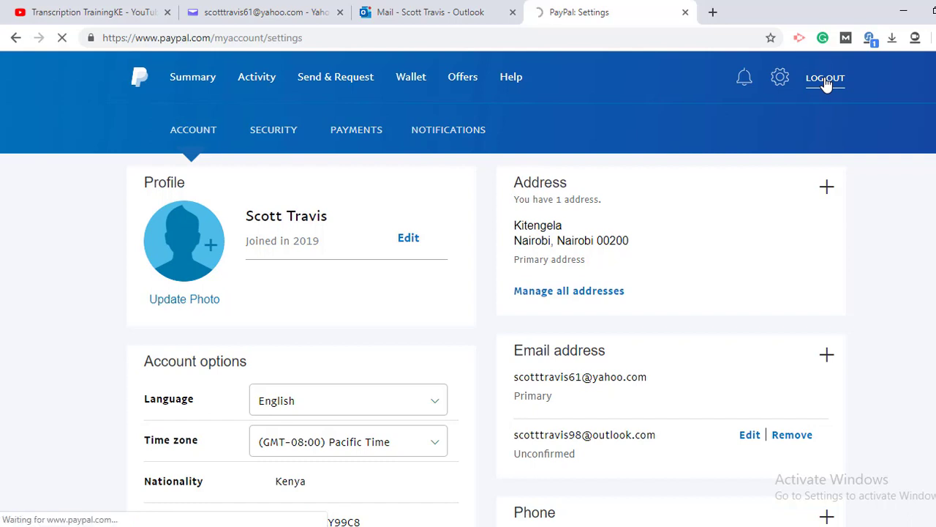
pyautogui.click(825, 78)
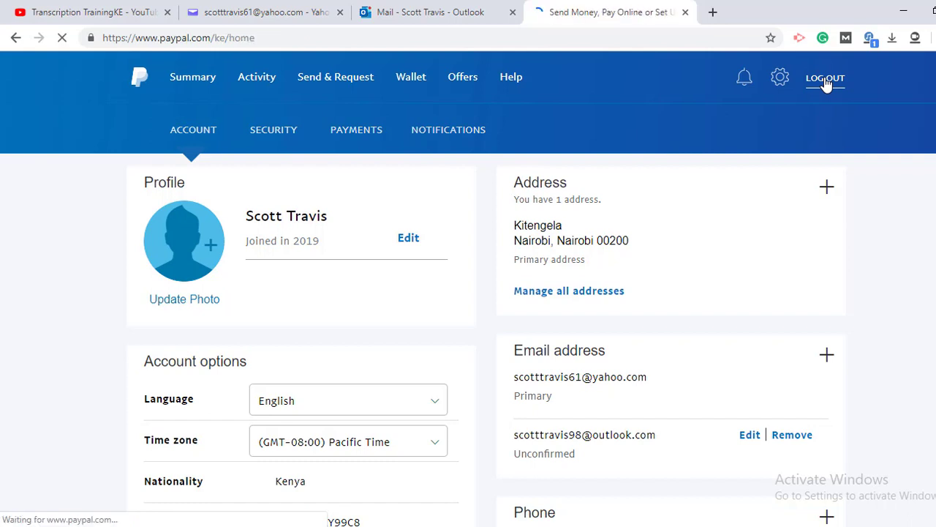
# Open PayPal's 'Confirm your new email address' message in Outlook and follow 'Confirm My Email Address'.
pyautogui.click(825, 78)
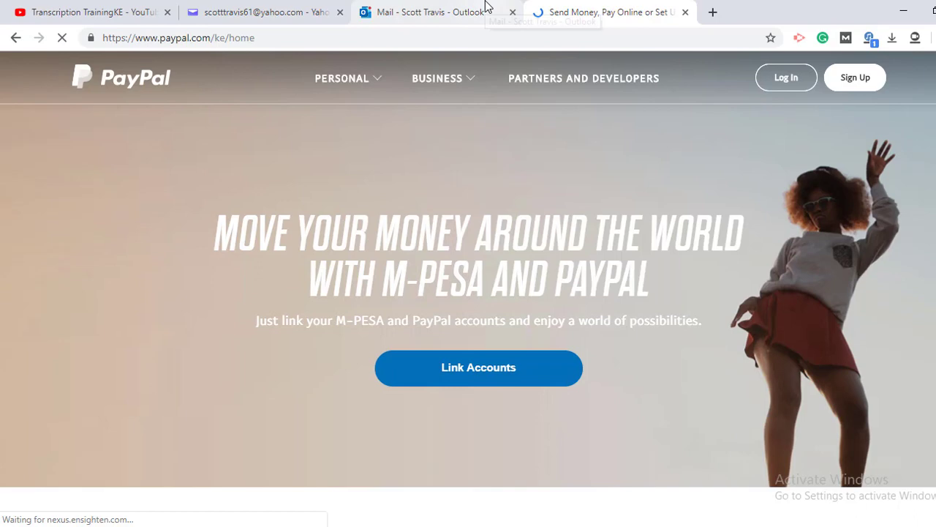
pyautogui.click(432, 12)
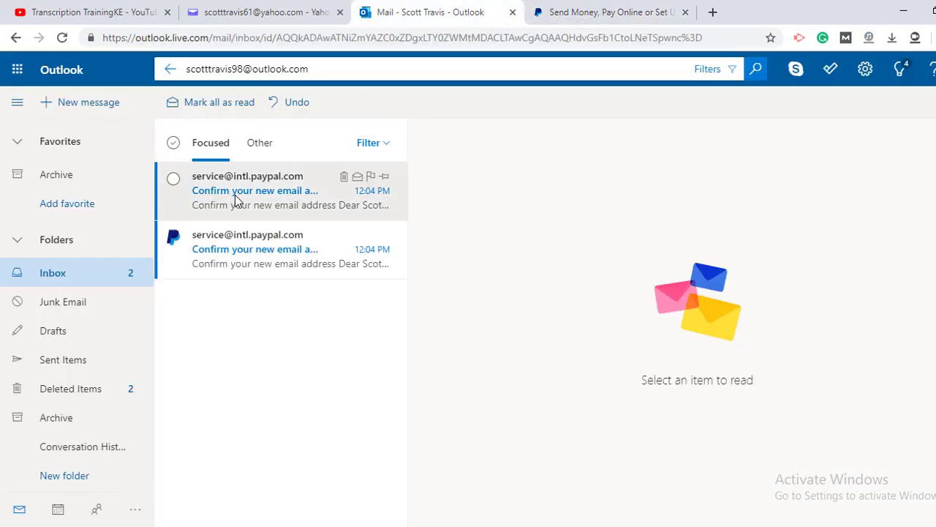
pyautogui.click(256, 190)
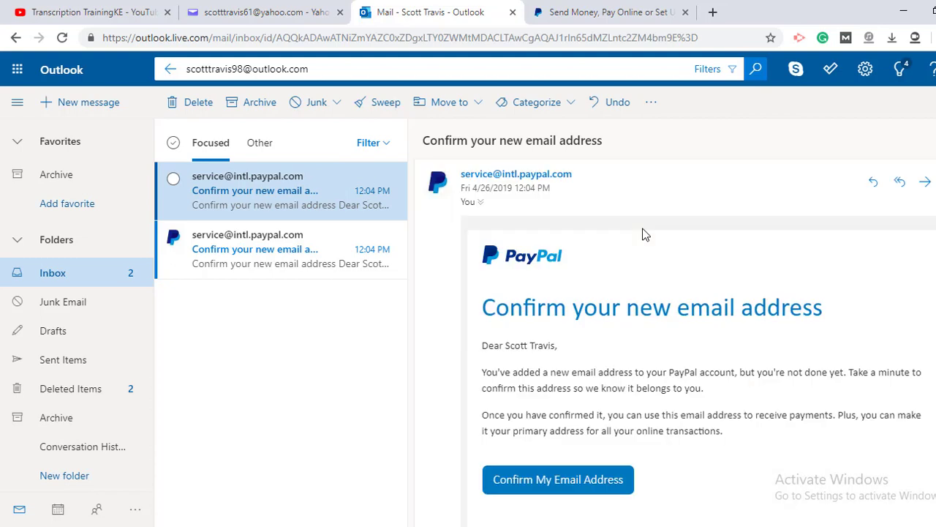
pyautogui.click(558, 479)
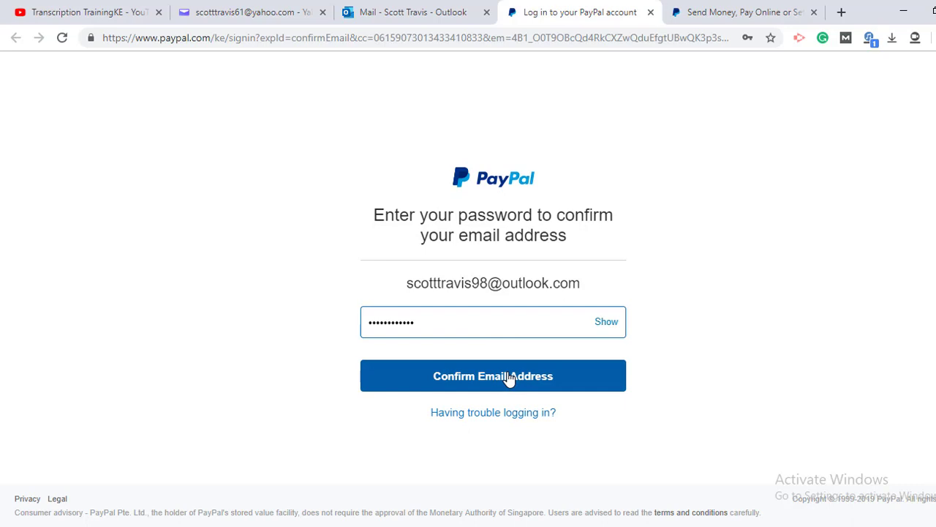
# Submit the PayPal password on the 'Confirm Email Address' page to load the Summary.
pyautogui.click(492, 375)
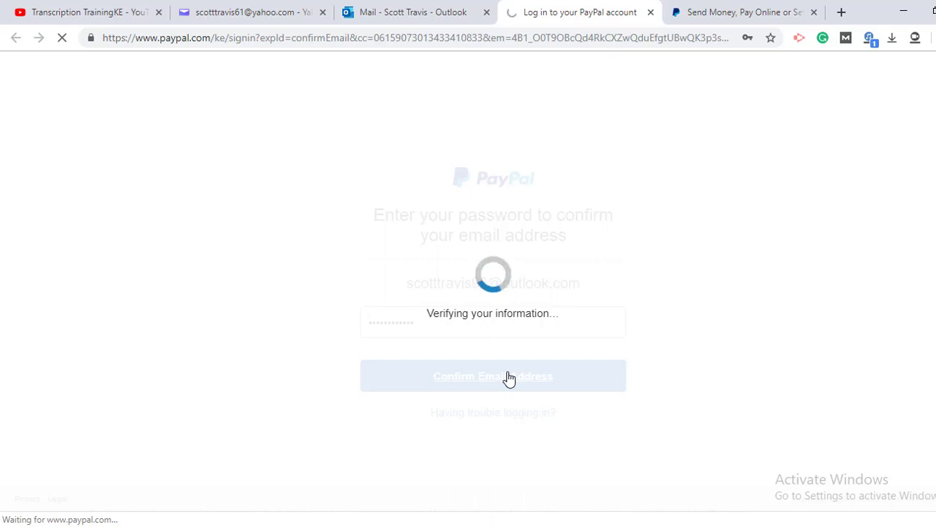
pyautogui.click(492, 375)
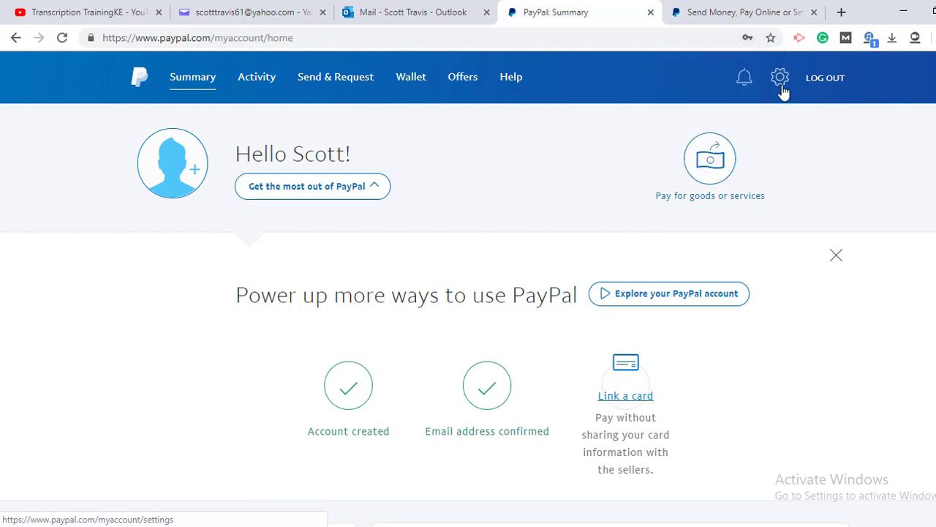
# Open Settings and scroll to the Email address card listing the outlook.com address.
pyautogui.click(779, 77)
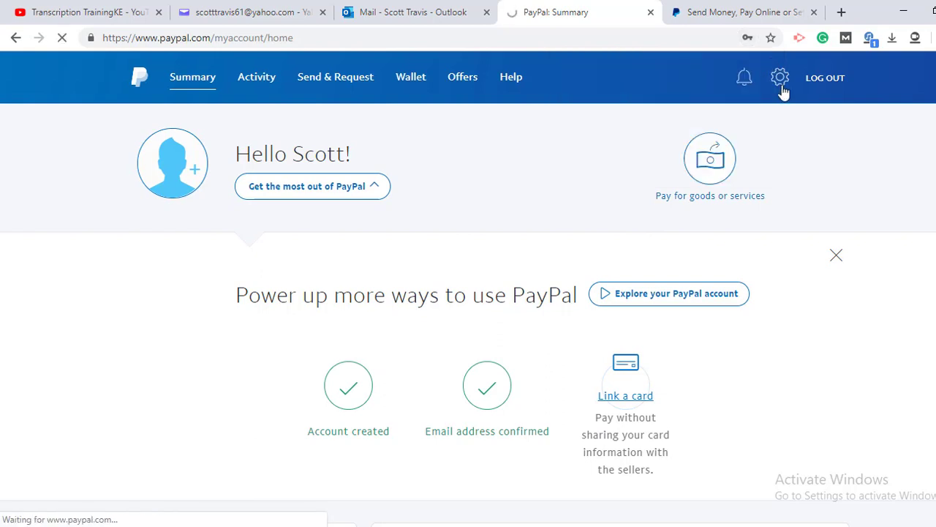
pyautogui.click(780, 77)
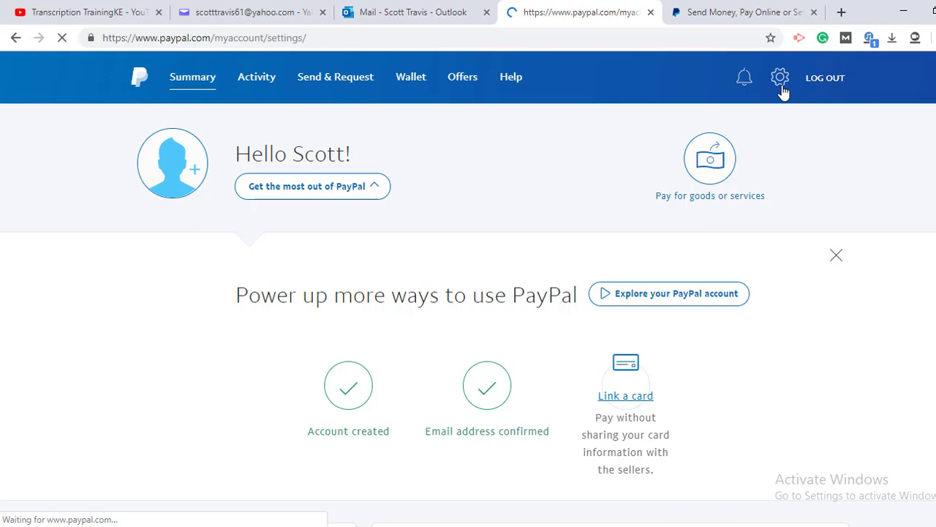
pyautogui.click(779, 77)
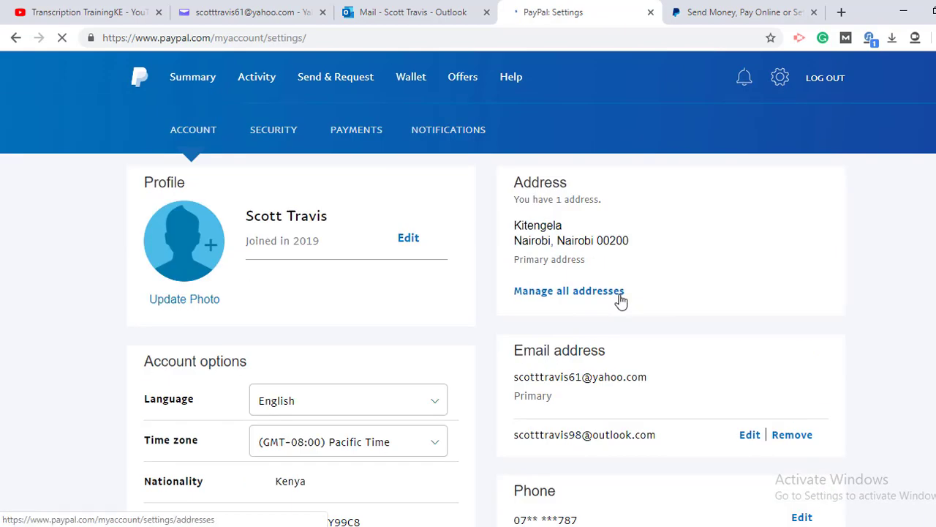
pyautogui.scroll(-3)
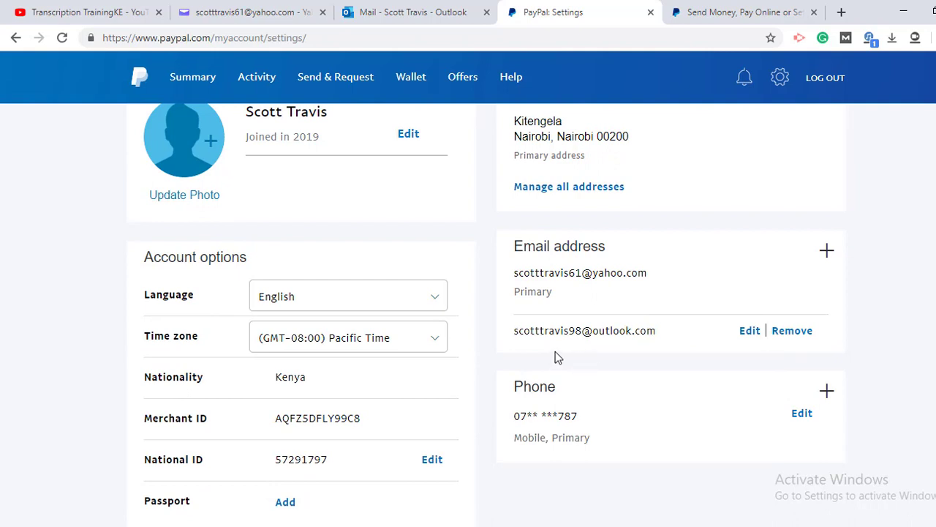
pyautogui.moveTo(612, 341)
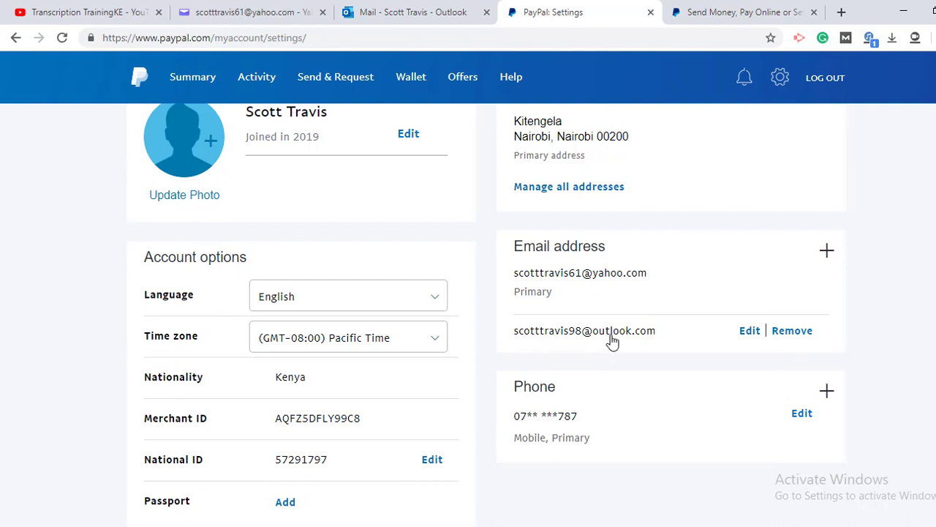
pyautogui.moveTo(918, 222)
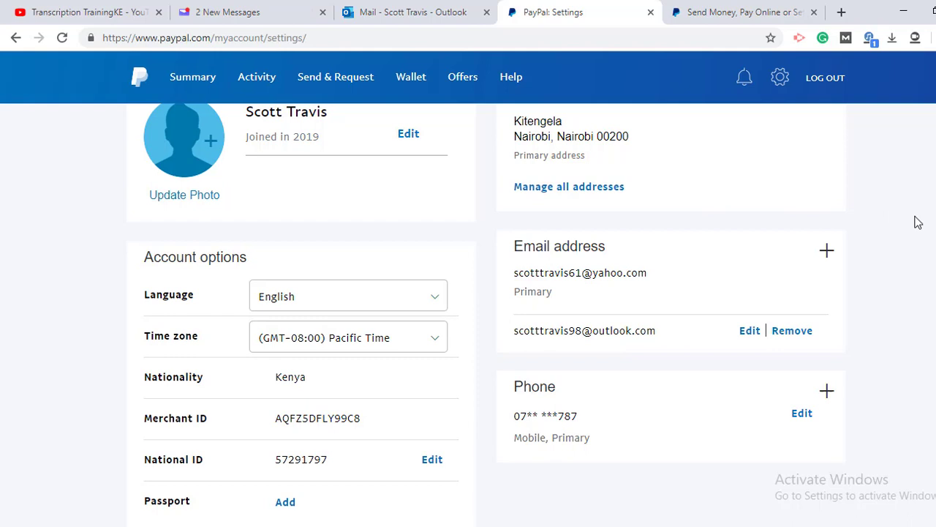
pyautogui.moveTo(575, 337)
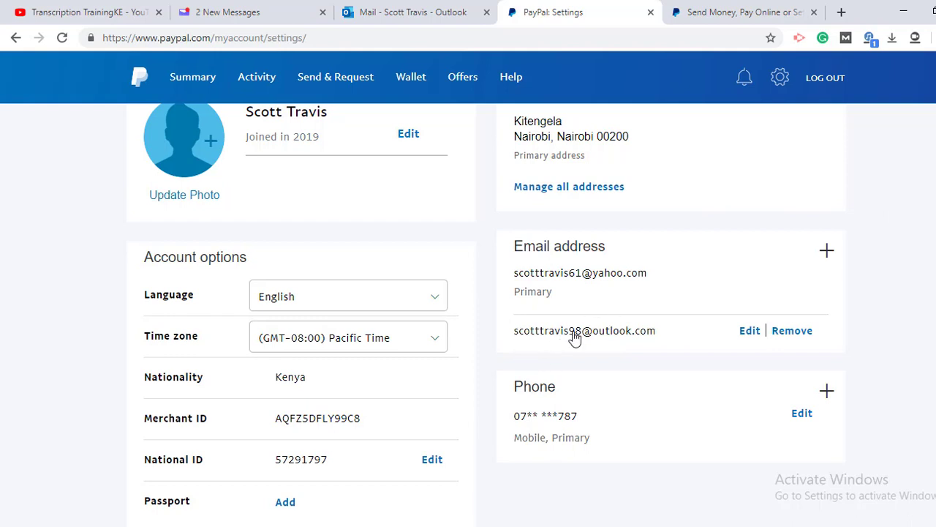
pyautogui.moveTo(687, 265)
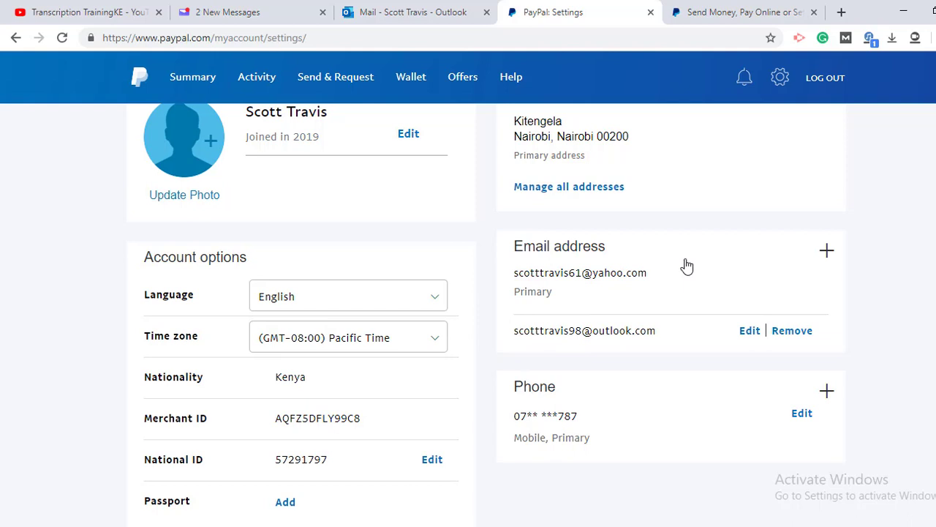
pyautogui.moveTo(839, 261)
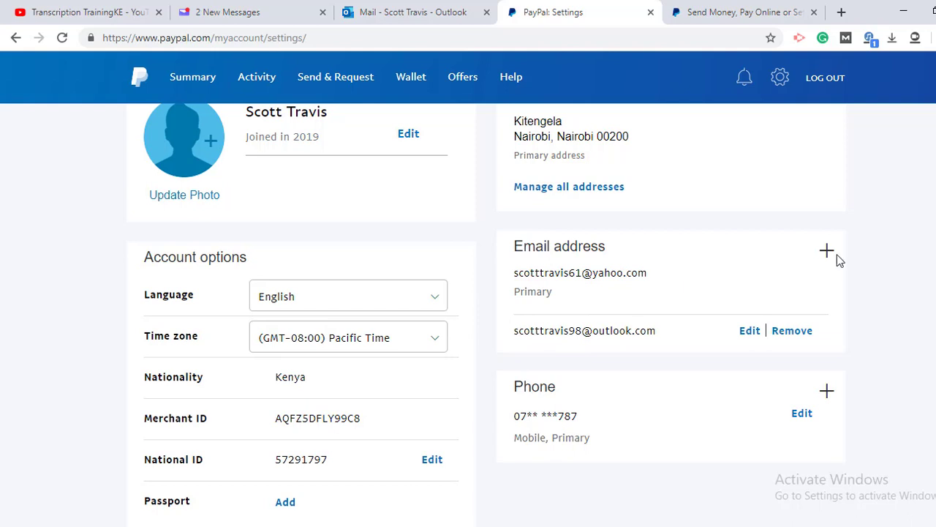
pyautogui.moveTo(355, 232)
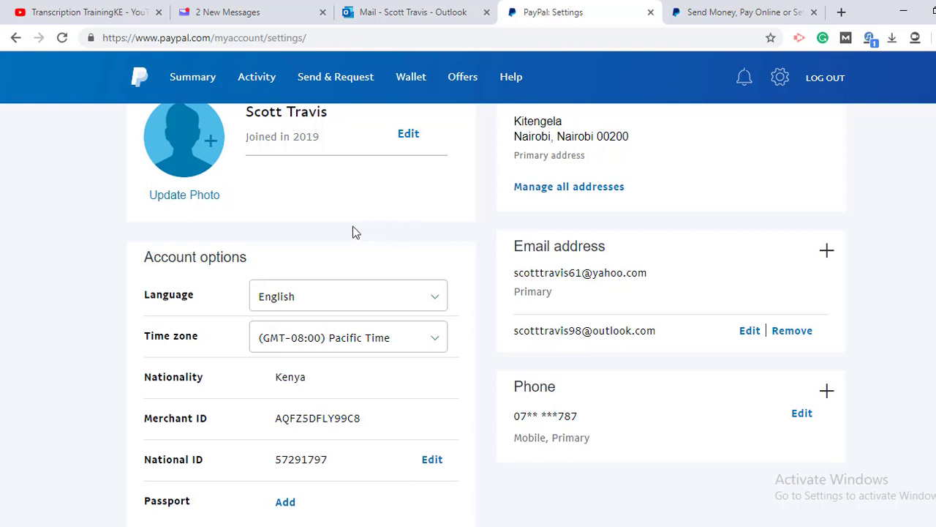
pyautogui.moveTo(252, 11)
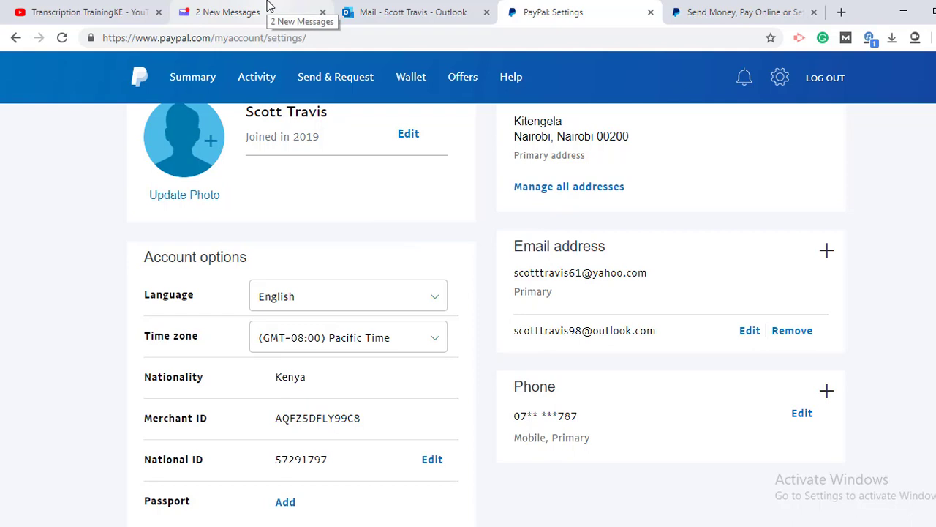
pyautogui.click(227, 12)
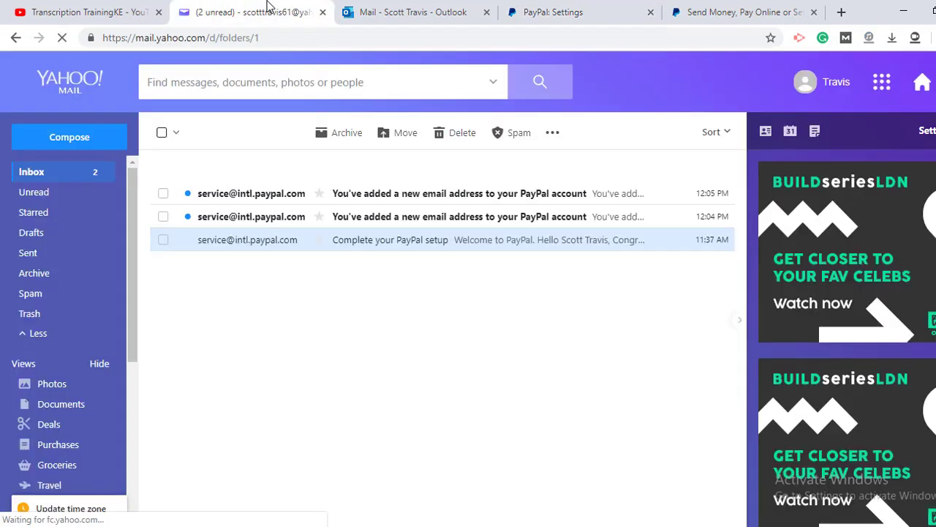
pyautogui.moveTo(483, 215)
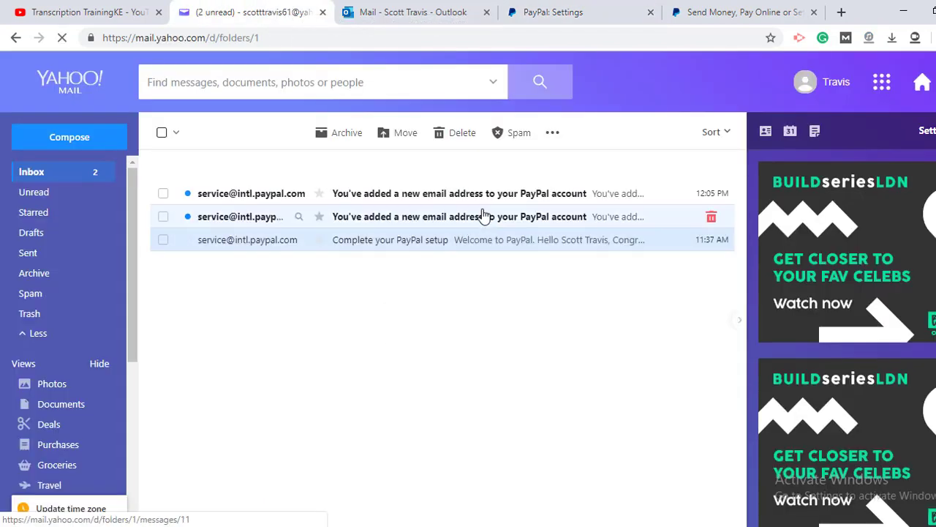
pyautogui.moveTo(545, 219)
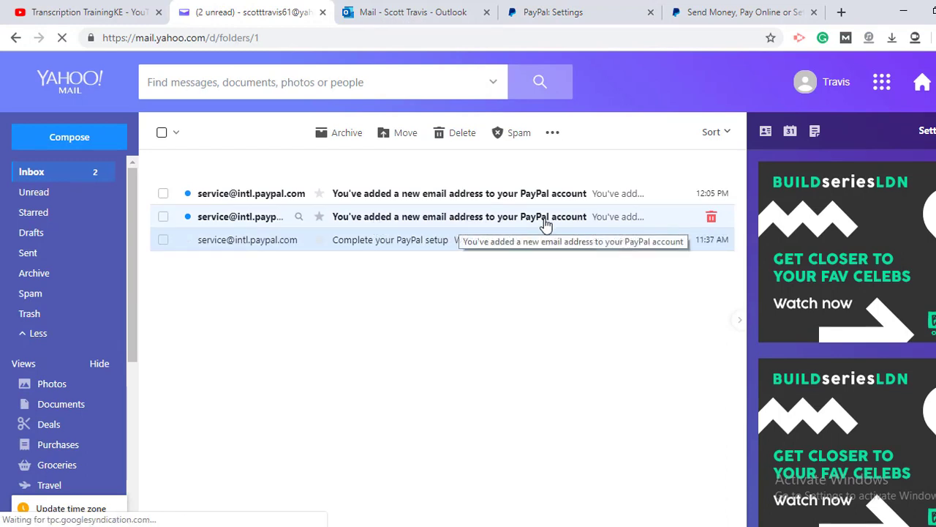